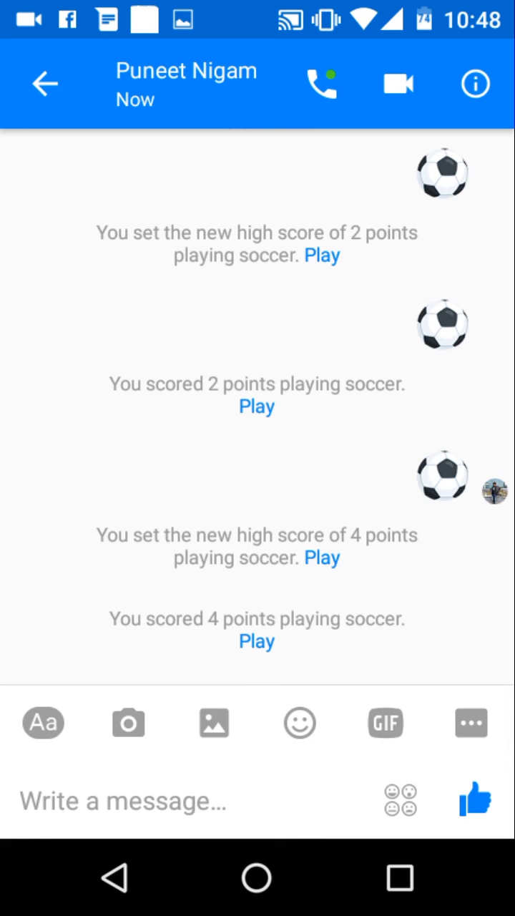
{"action": "left_click", "coordinate": [43, 721]}
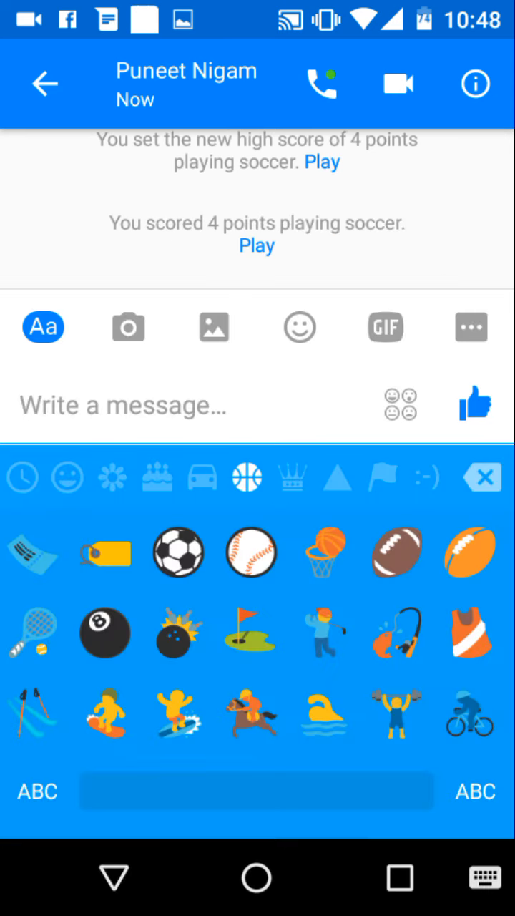
{"action": "left_click", "coordinate": [177, 552]}
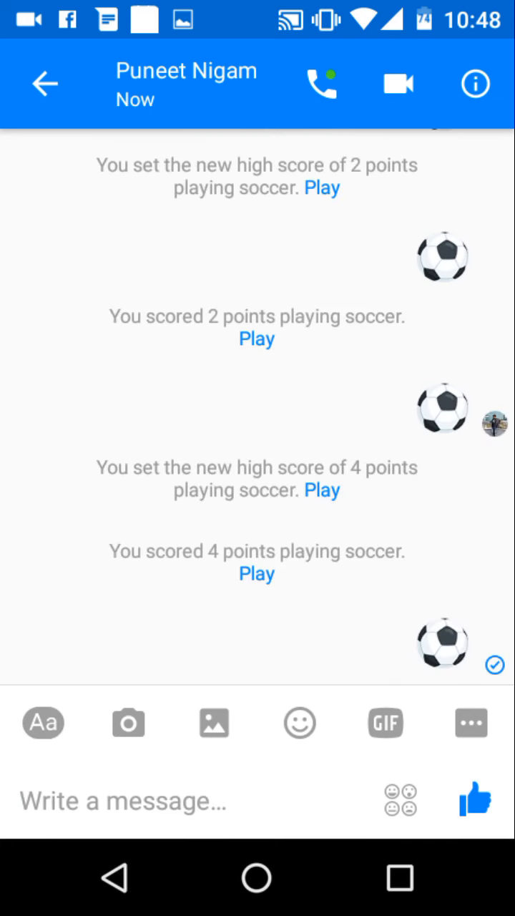
{"action": "left_click", "coordinate": [256, 573]}
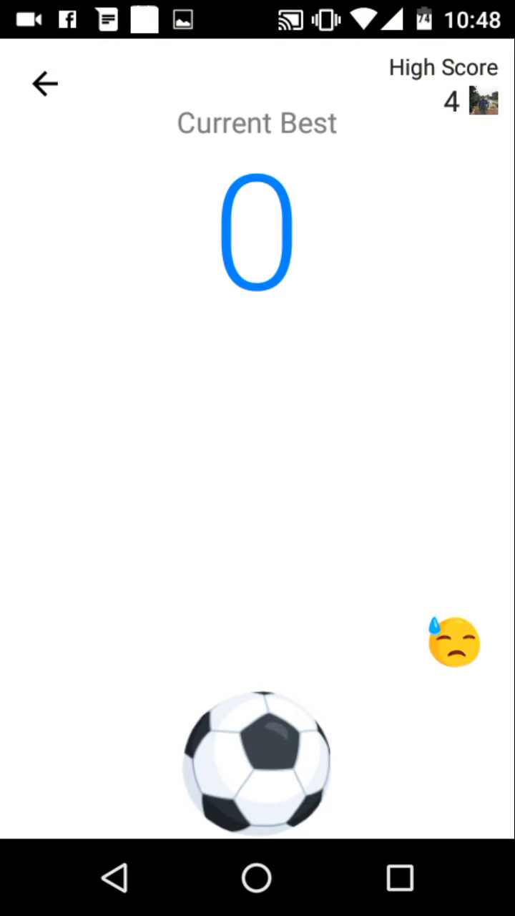